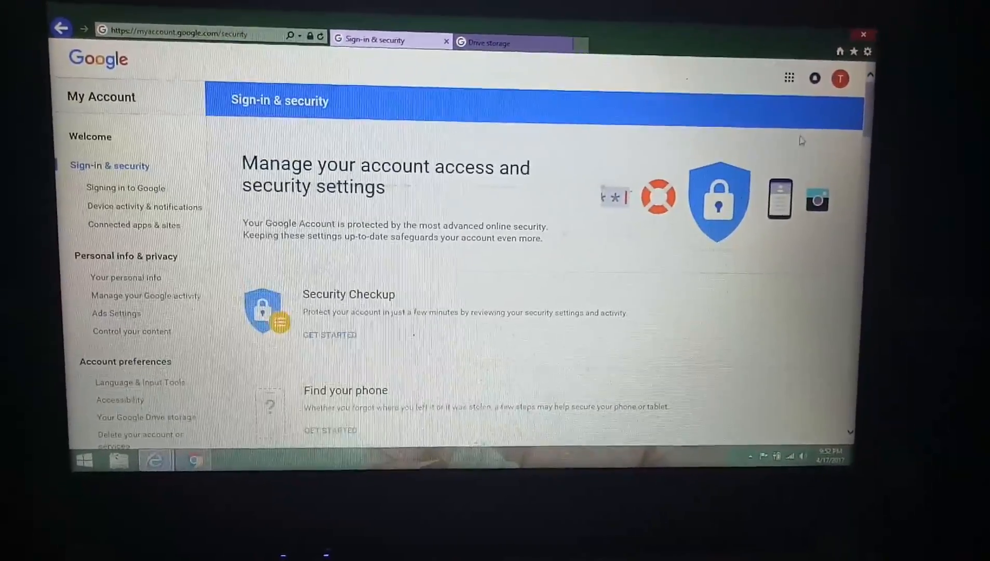
Show the Google apps launcher listing Mail, Drive, Docs and others from My Account
{"action": "scroll", "scroll_direction": "down", "scroll_amount": 3}
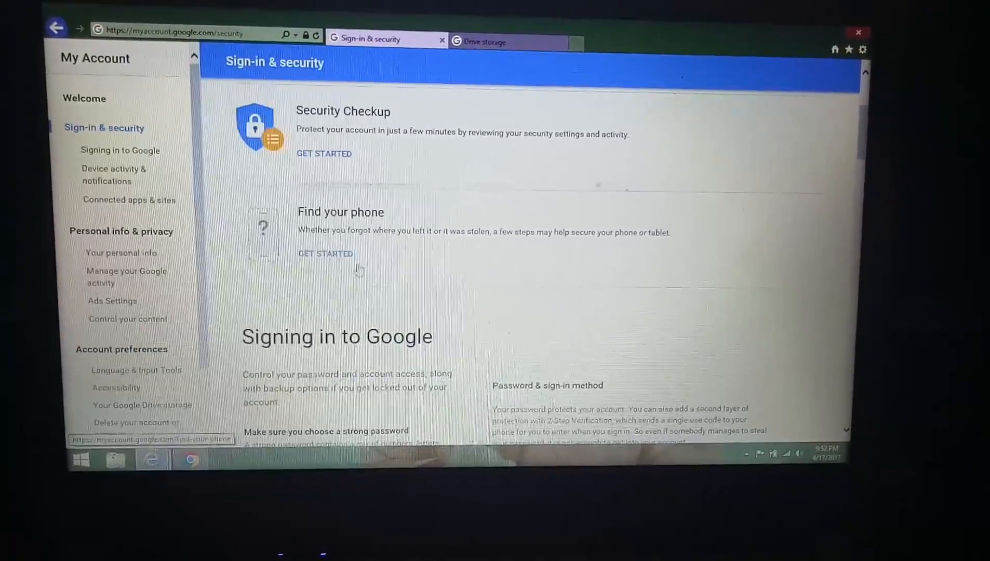
{"action": "scroll", "scroll_direction": "down", "scroll_amount": 3}
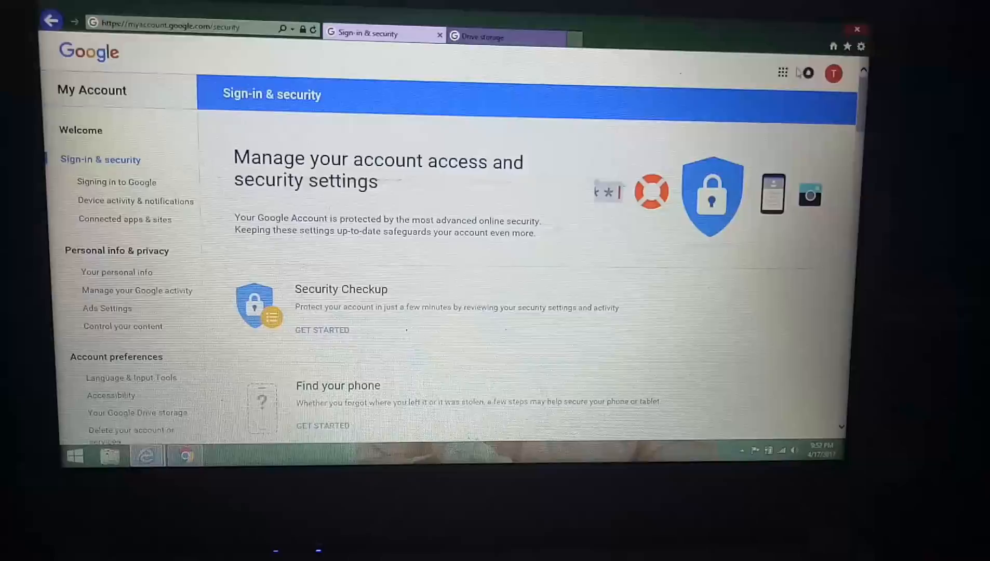
{"action": "left_click", "coordinate": [781, 72]}
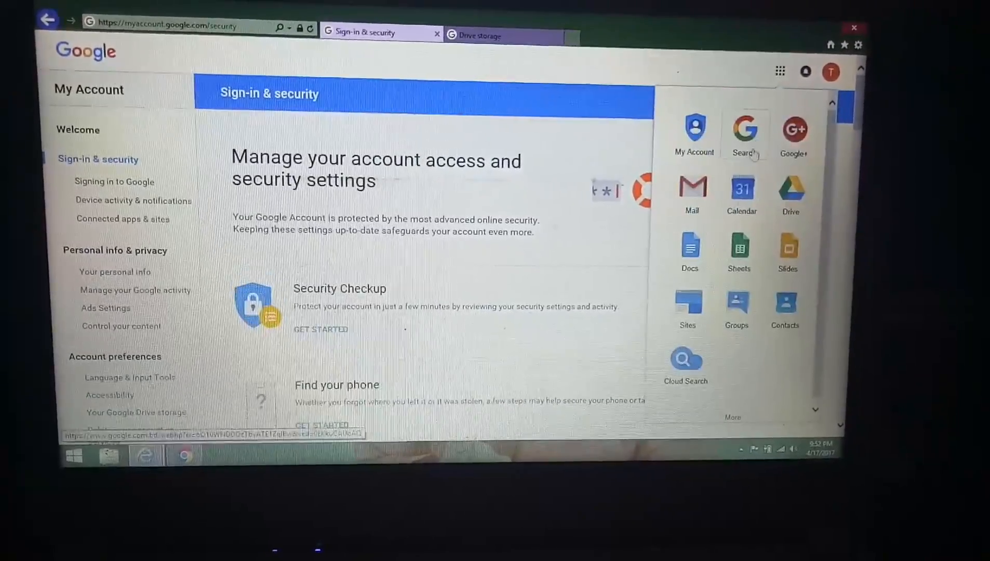
{"action": "mouse_move", "coordinate": [715, 328]}
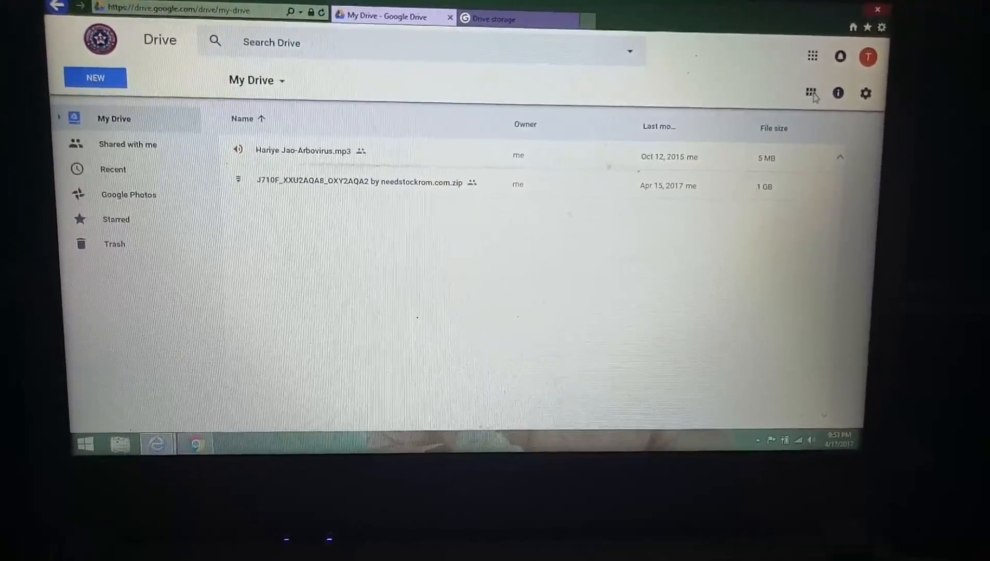
Reach the Drive Settings General pane showing 1 GB of storage in use via the gear menu
{"action": "left_click", "coordinate": [837, 92]}
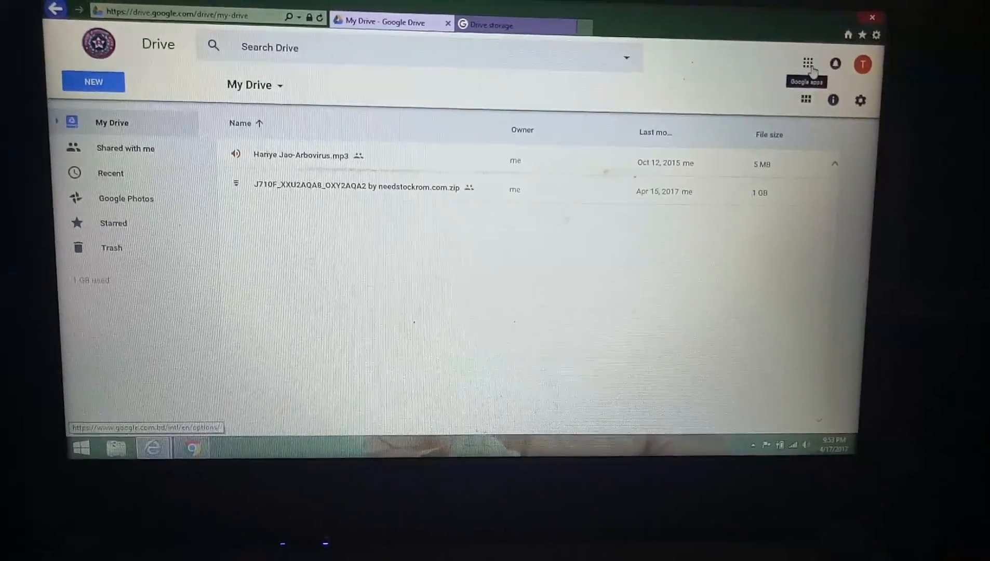
{"action": "left_click", "coordinate": [860, 100]}
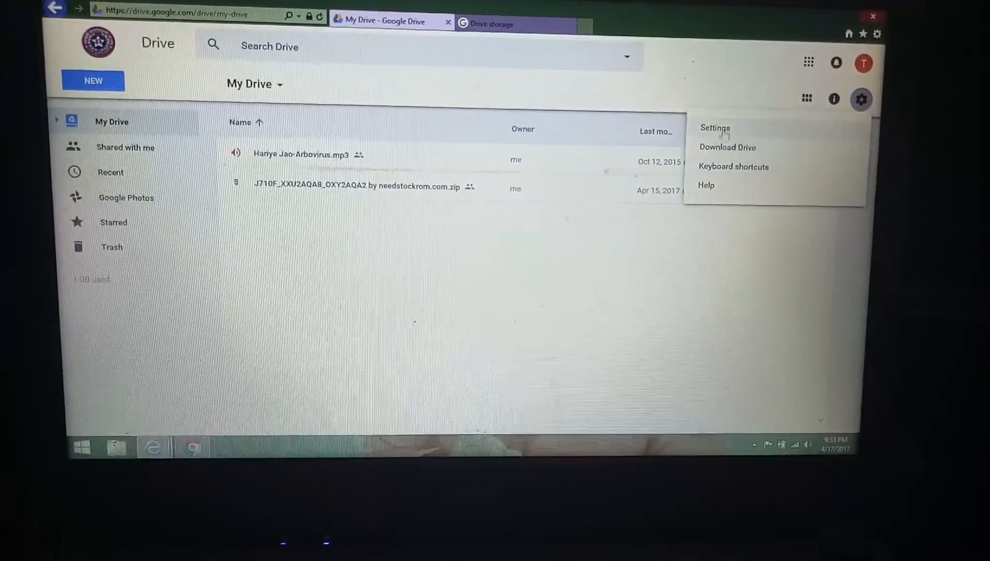
{"action": "left_click", "coordinate": [715, 128]}
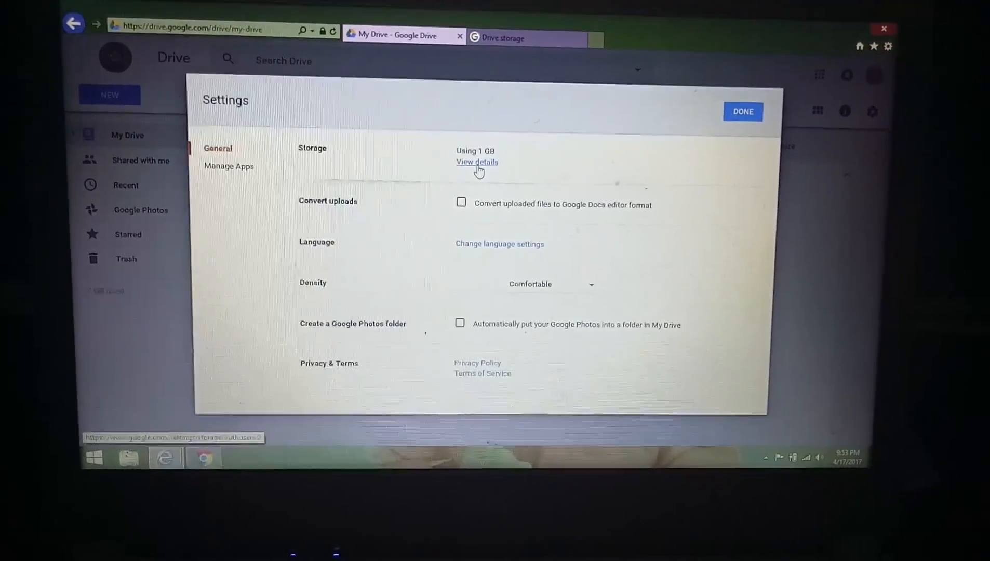
View storage usage details, launching the Drive storage page in a new tab
{"action": "left_click", "coordinate": [477, 162]}
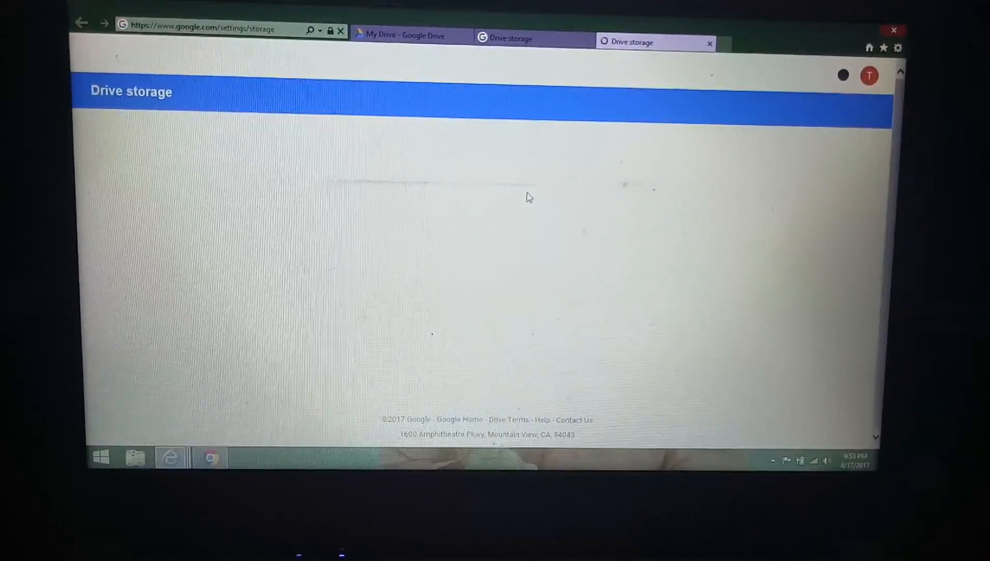